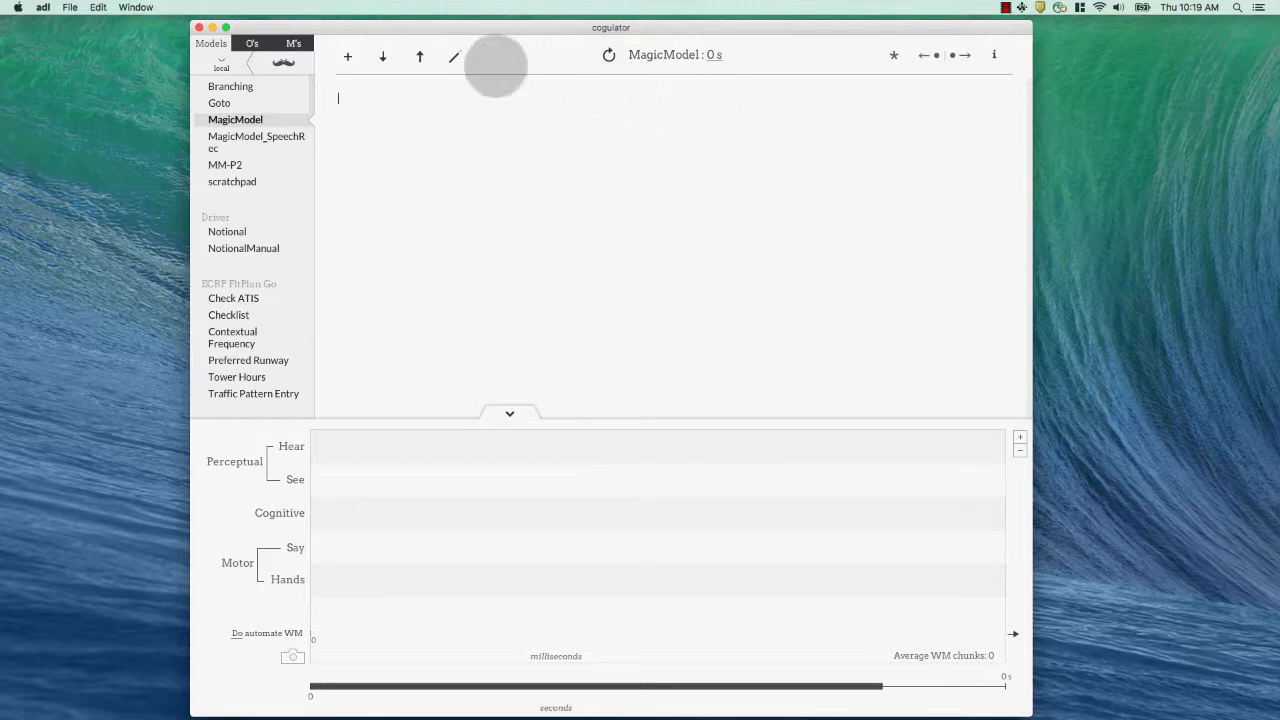
Step: Start the Magic Model builder over the empty MagicModel and switch it to phone mode
click(452, 55)
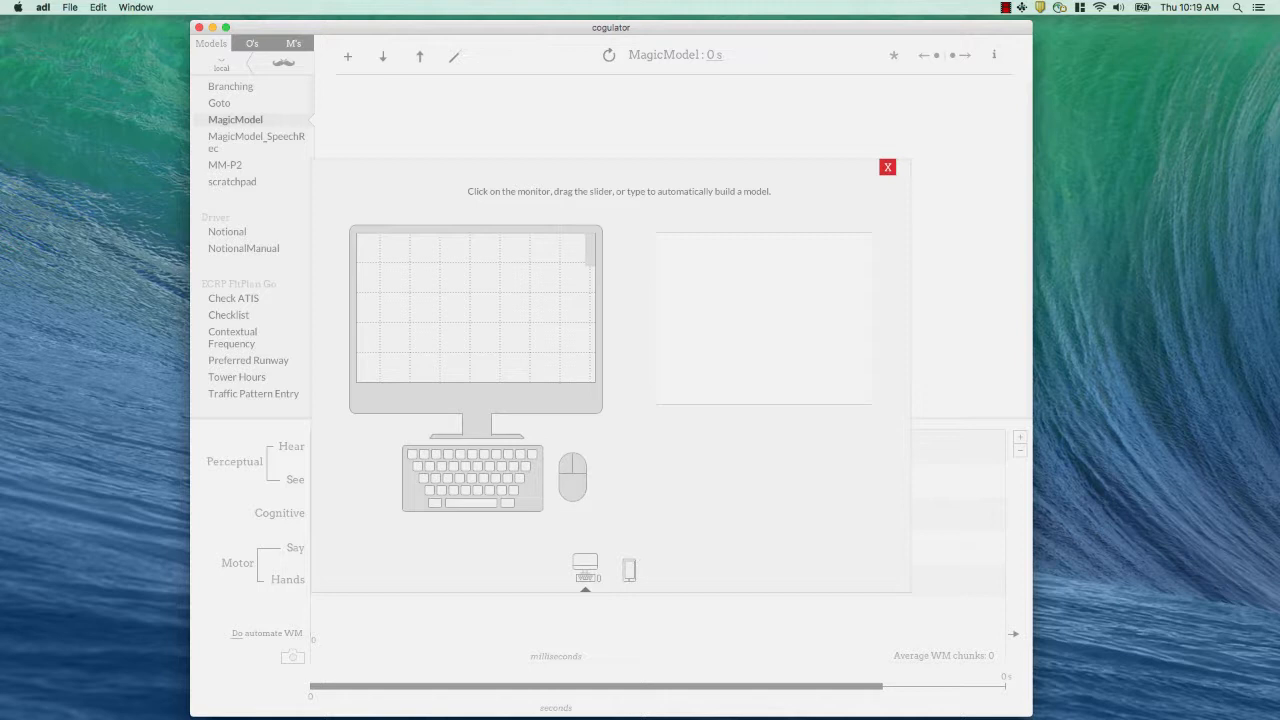
click(627, 569)
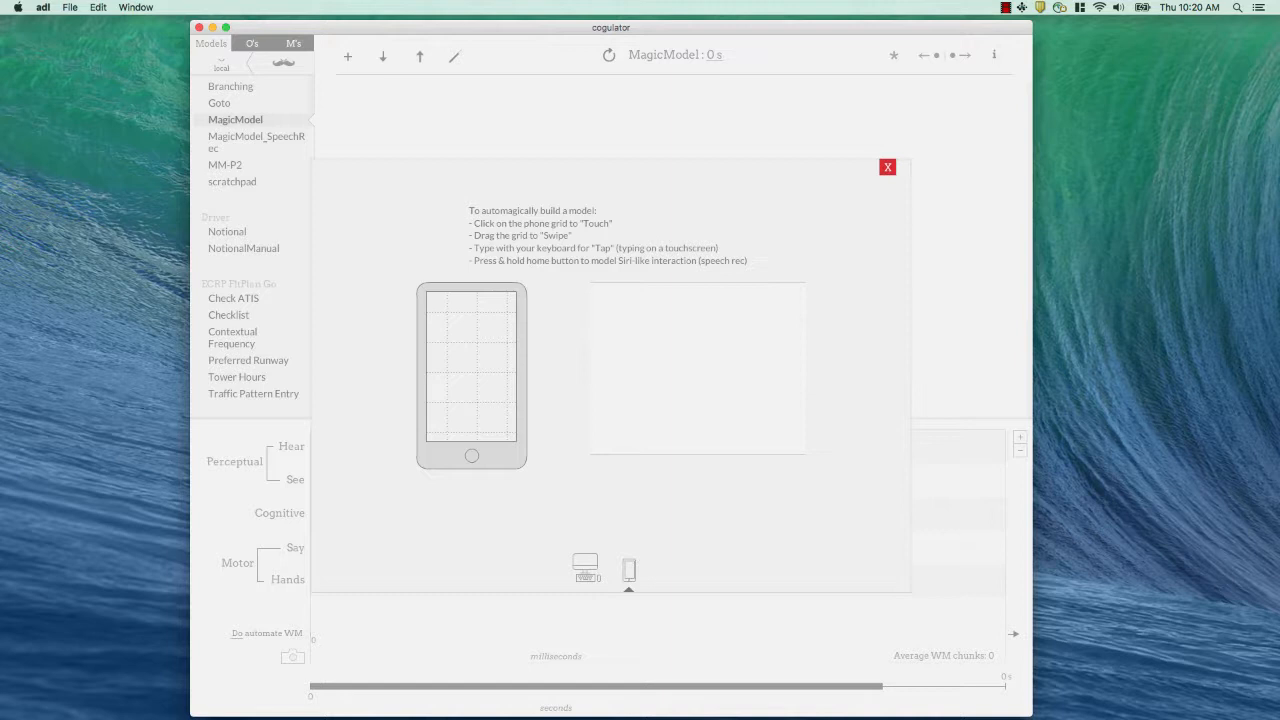
Step: Record four touch and swipe steps on the phone grid, giving a 6.1 s prediction
click(440, 430)
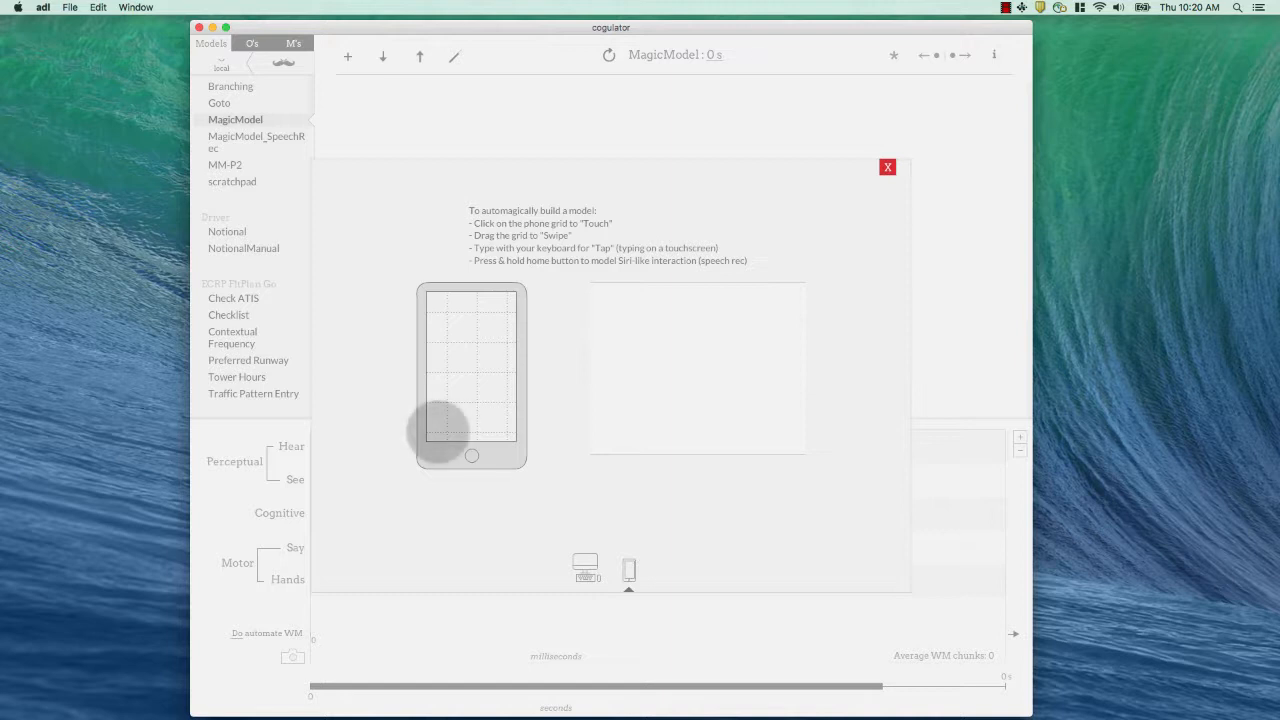
click(437, 430)
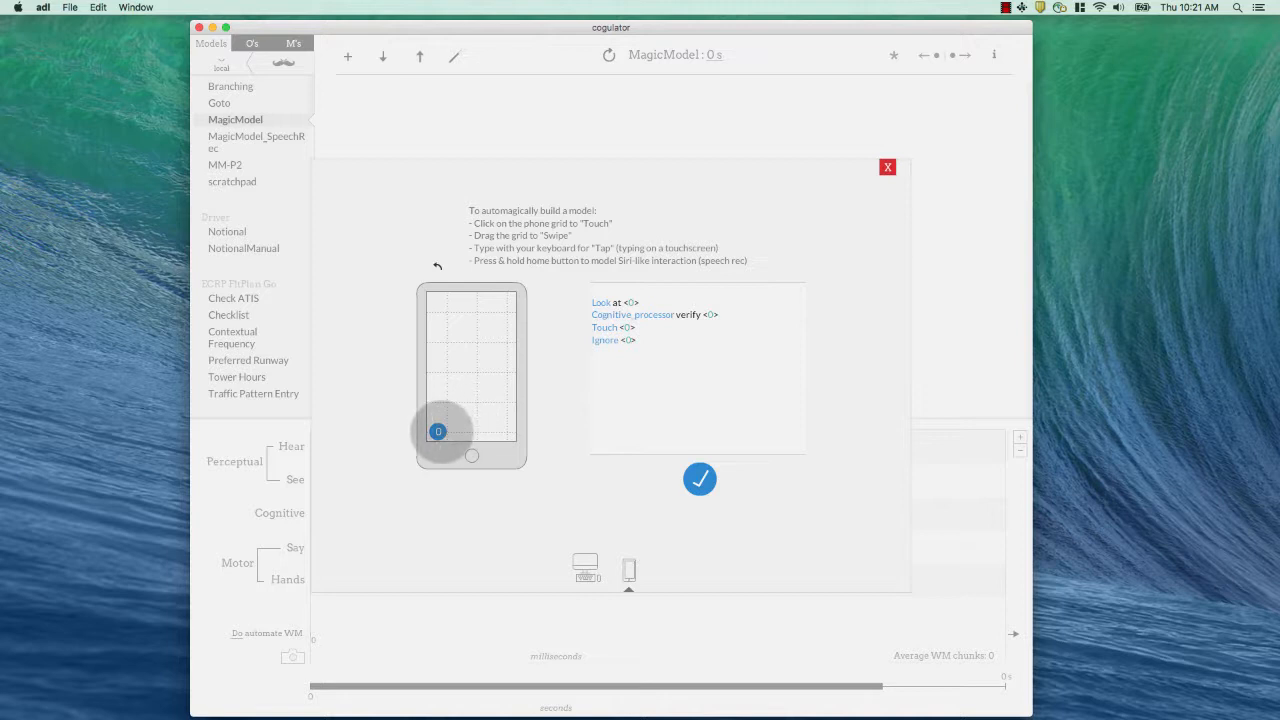
click(437, 431)
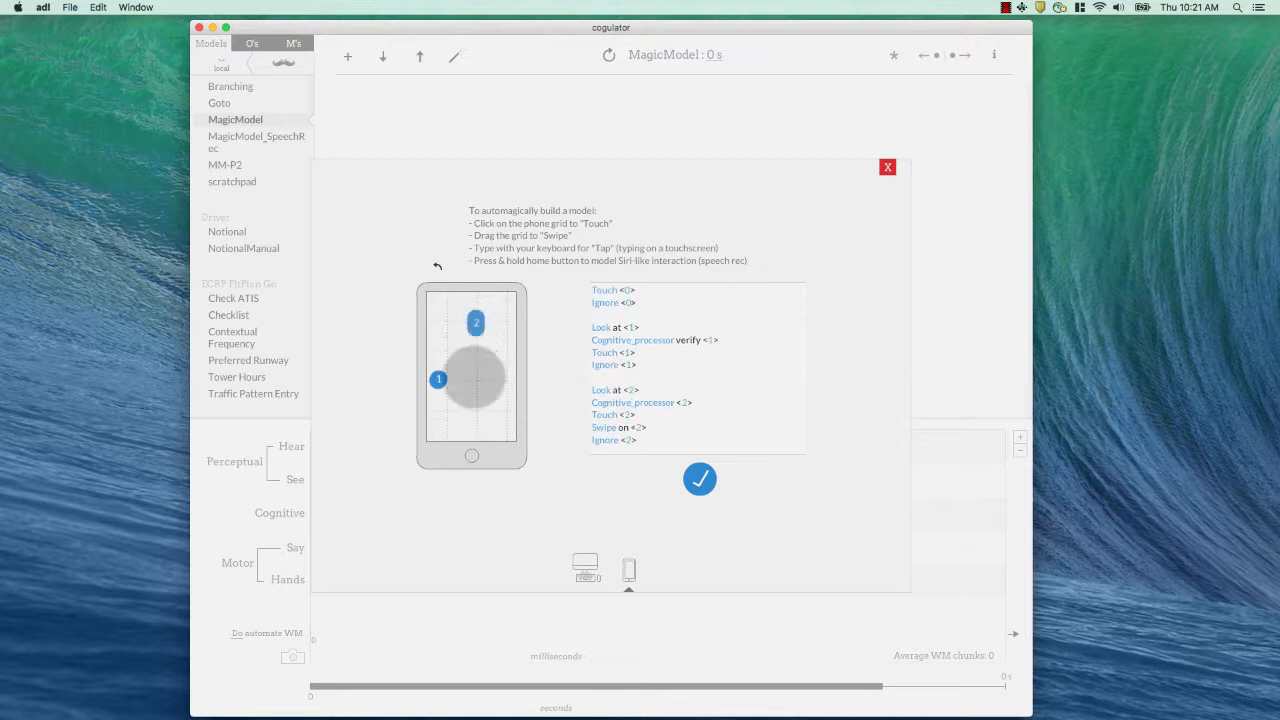
click(474, 364)
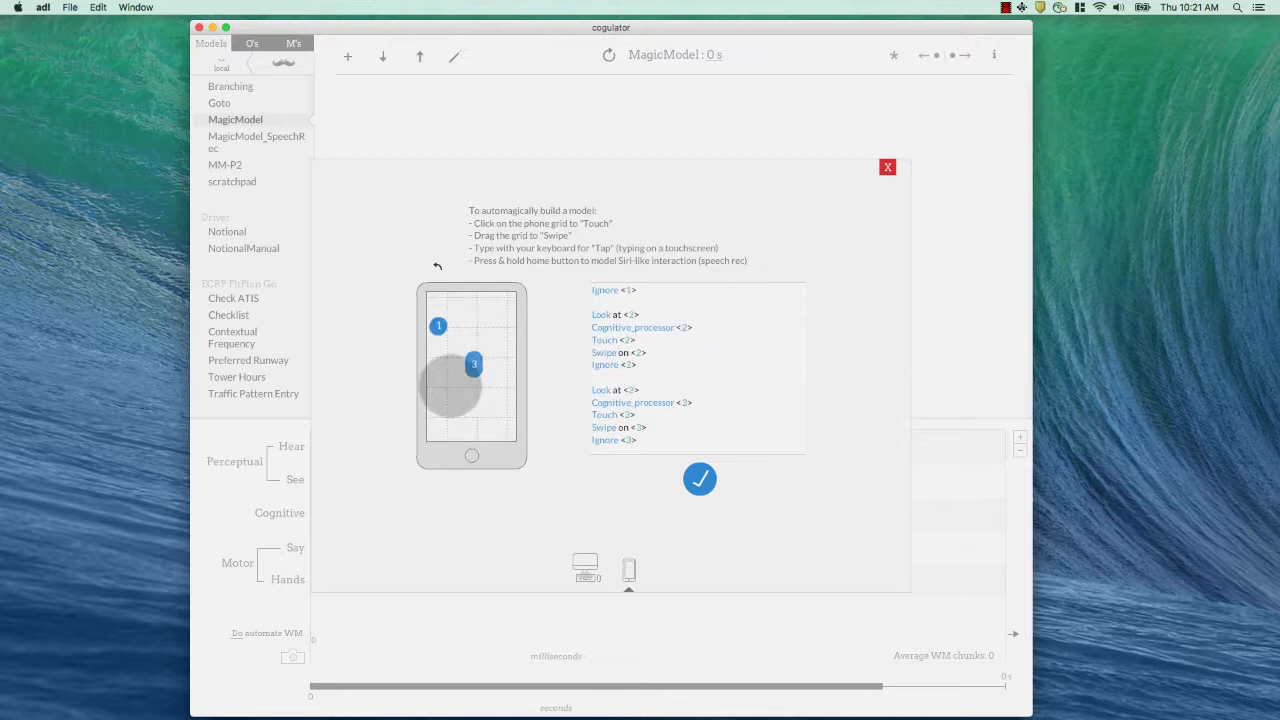
click(448, 387)
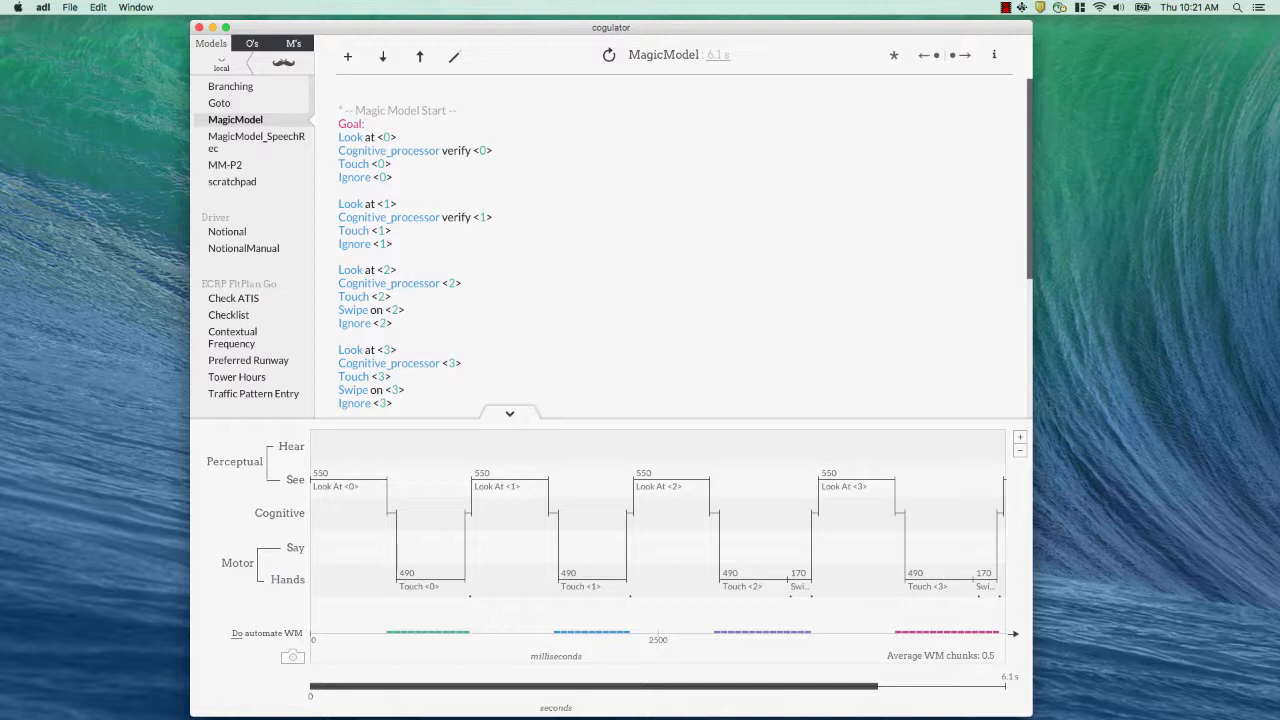
Step: Head the first two step groups with goals 'Open Phone app' and 'Open Favorites', operators indented
text(OP)
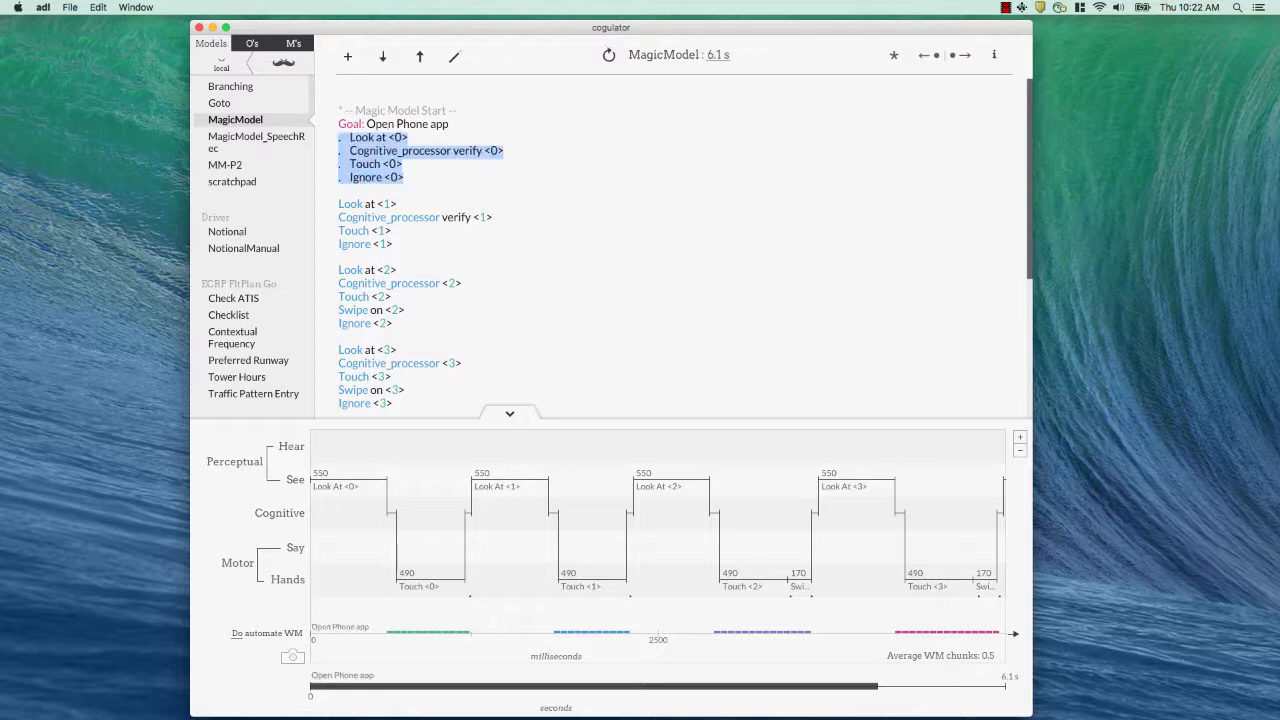
click(396, 137)
text(Goal: Open)
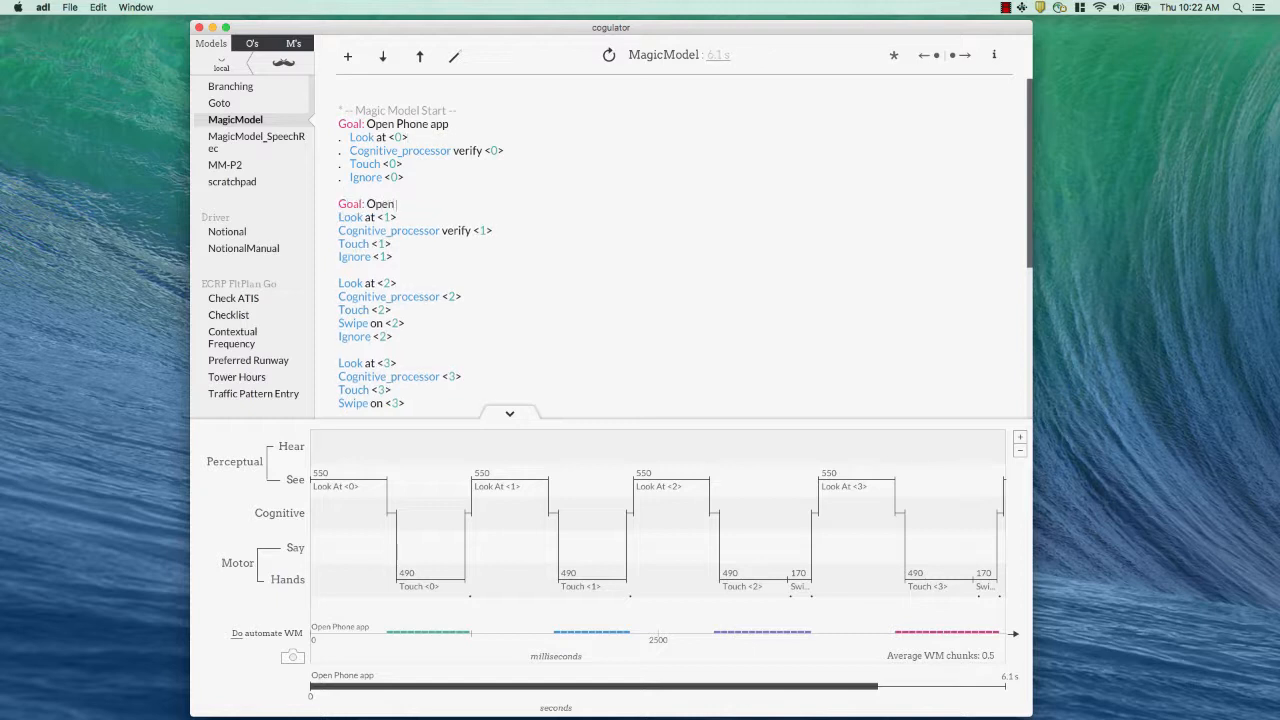
text(Favorite)
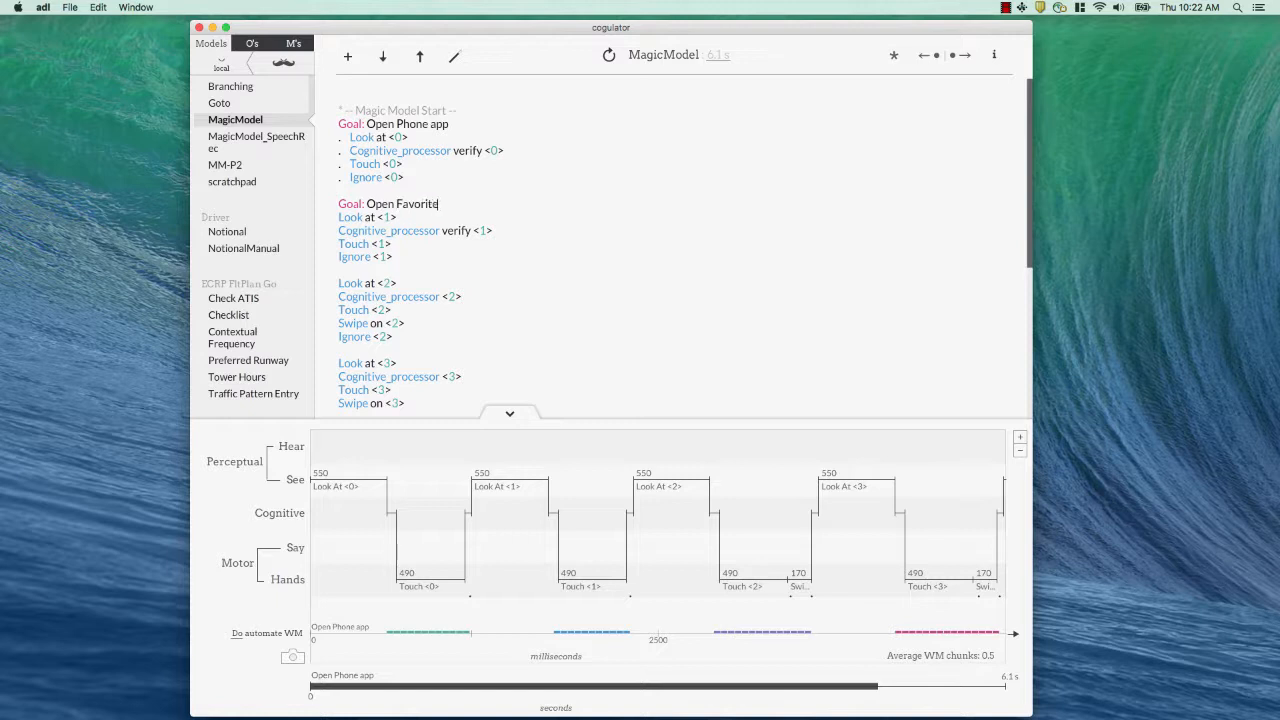
text(s)
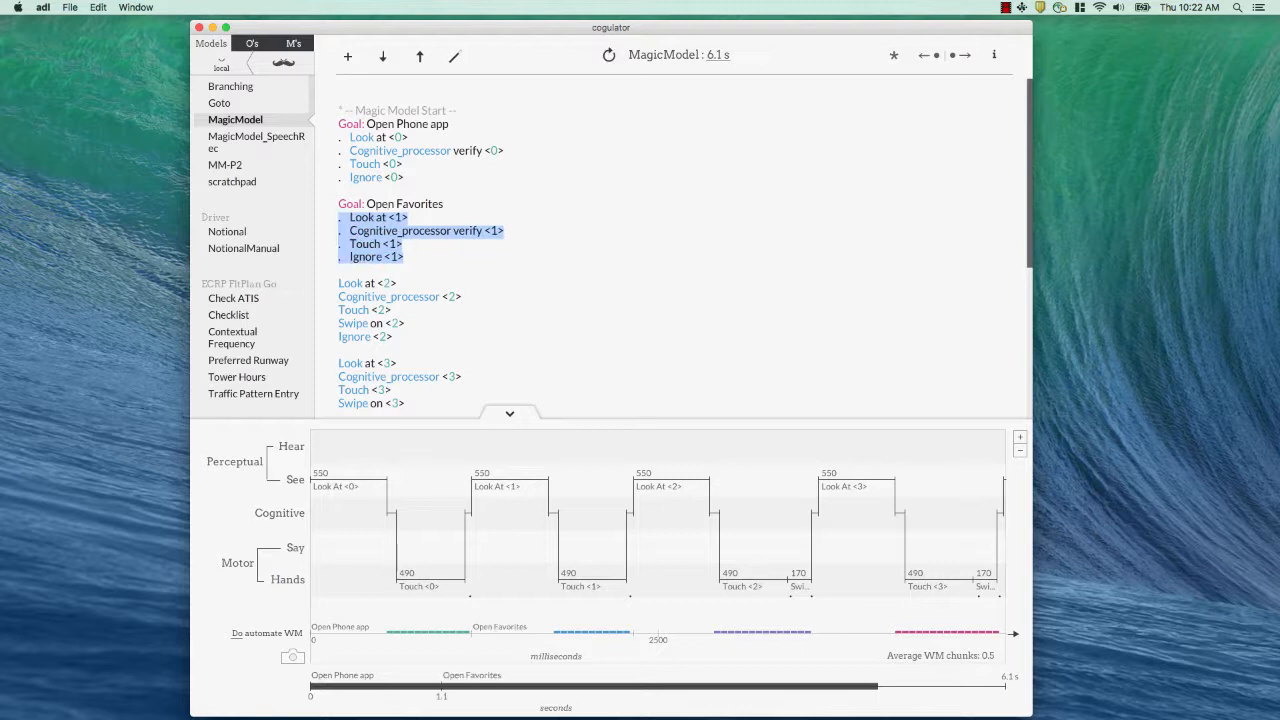
Step: Replace the third group's 'Look at <2>' with 'Search for <John>' (6.8 s), then select MagicModel_SpeechRec
scroll(down, 3)
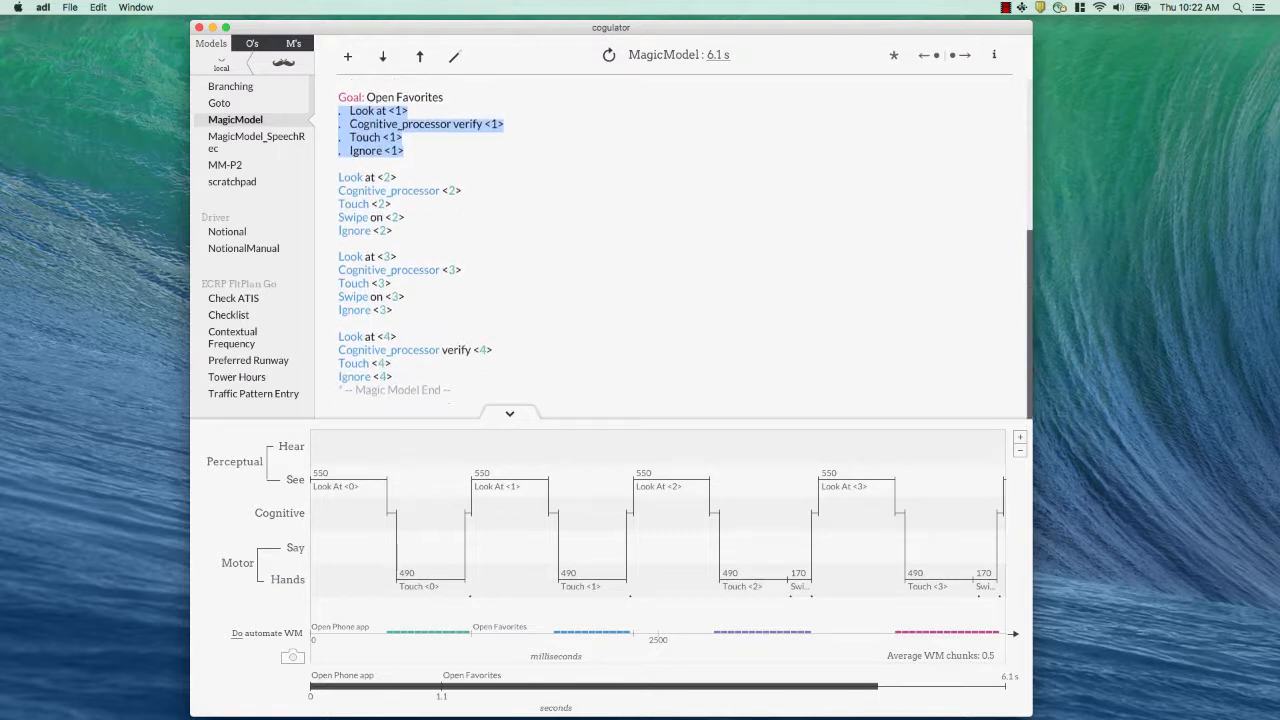
scroll(down, 3)
text(Search for)
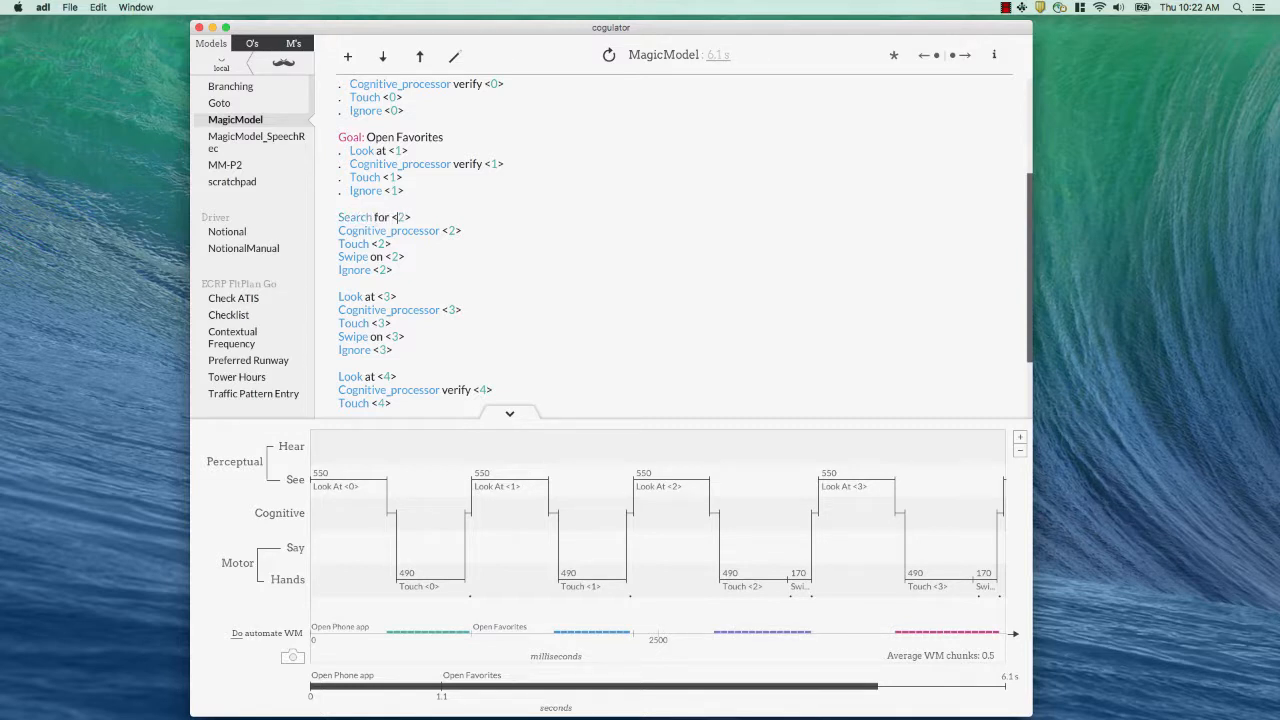
text(John)
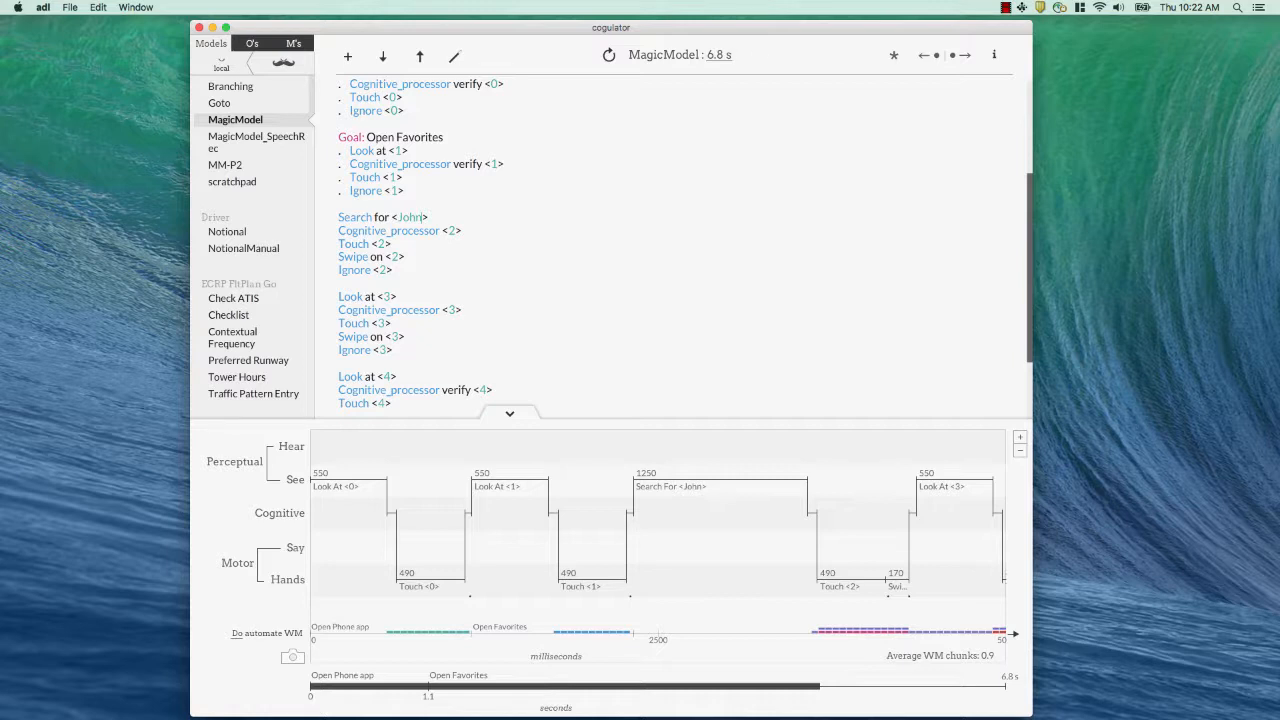
click(256, 142)
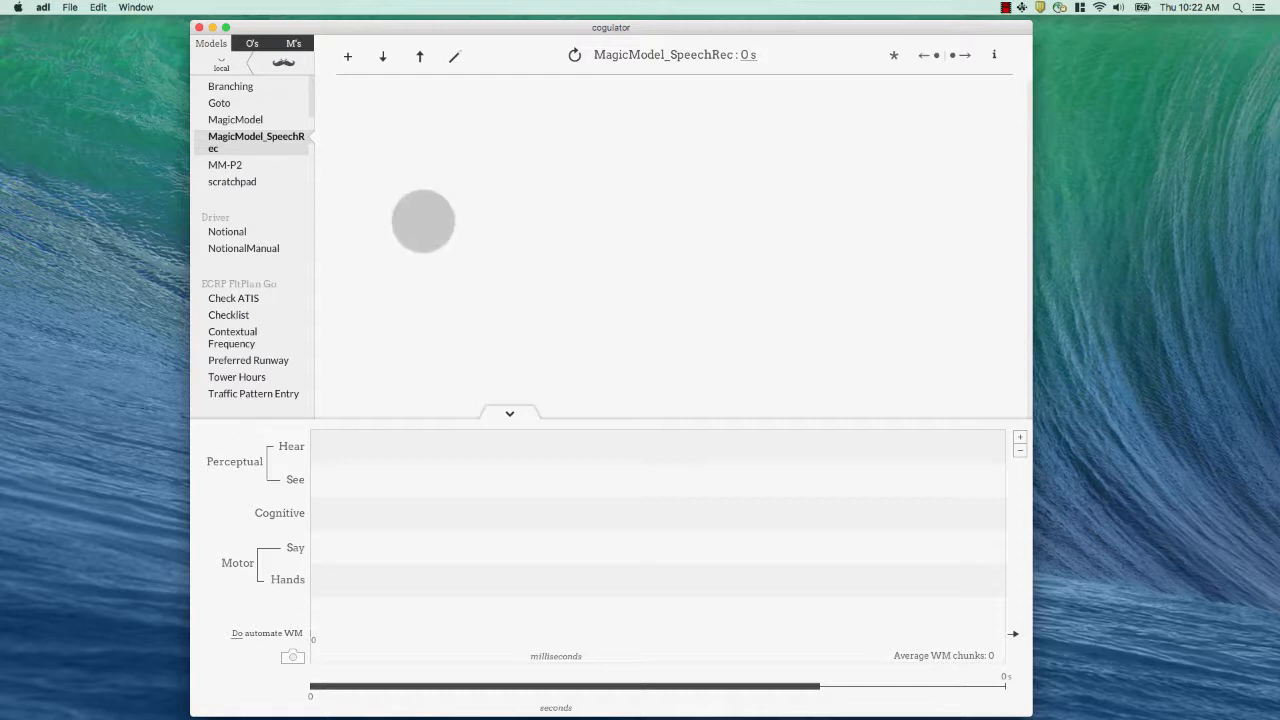
Step: Start the Magic Model phone builder for the empty MagicModel_SpeechRec
click(450, 56)
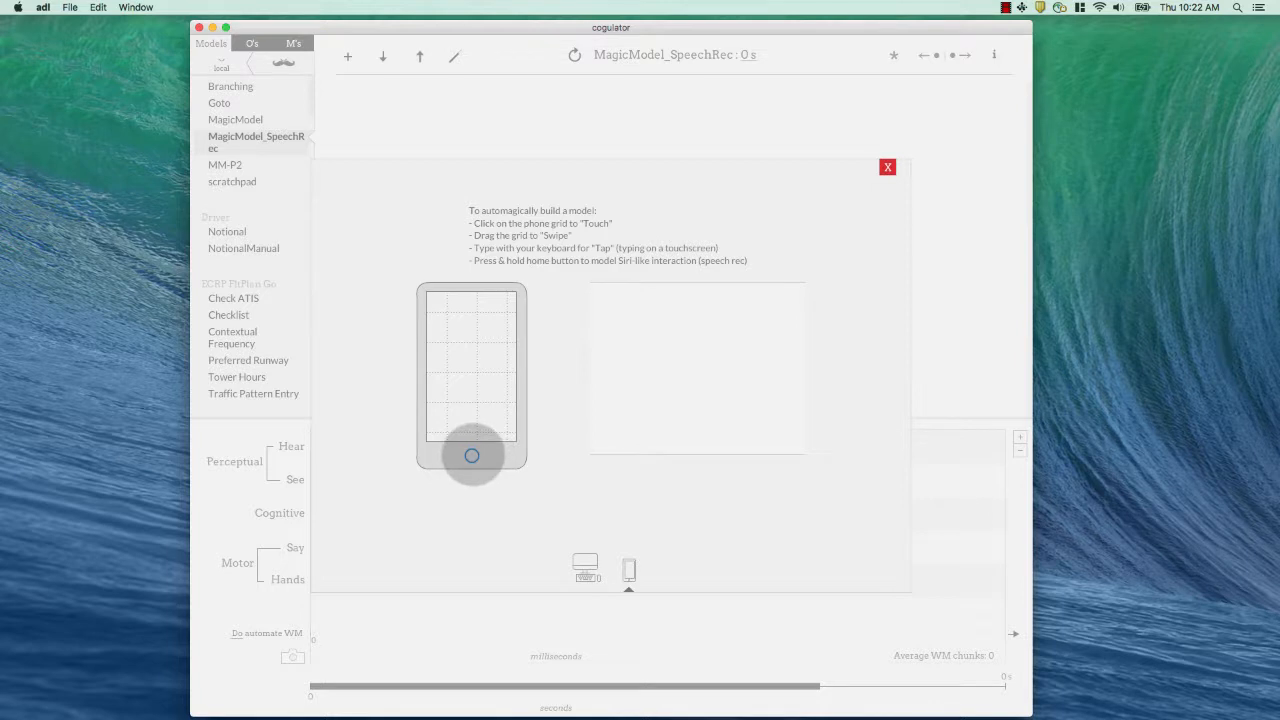
Step: Hold home, say 'Call John', hear 'Dialing John', and insert the steps for a 4.8 s prediction
click(472, 454)
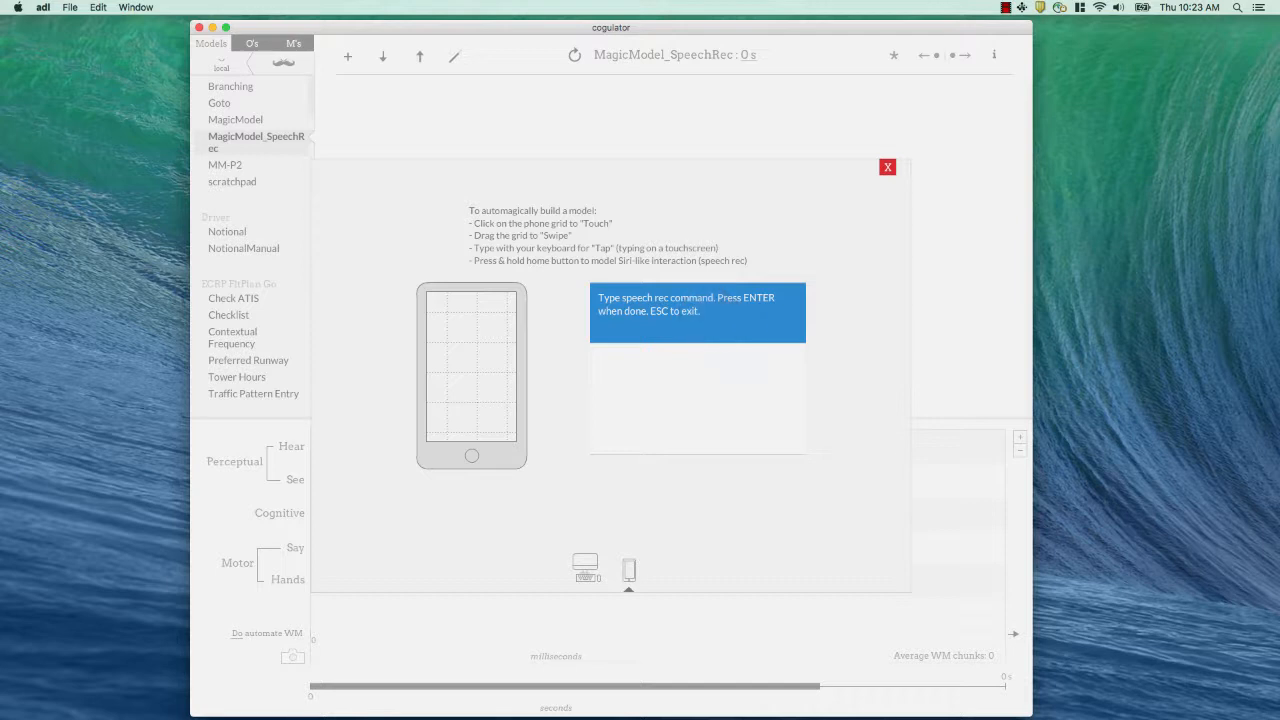
text(Call)
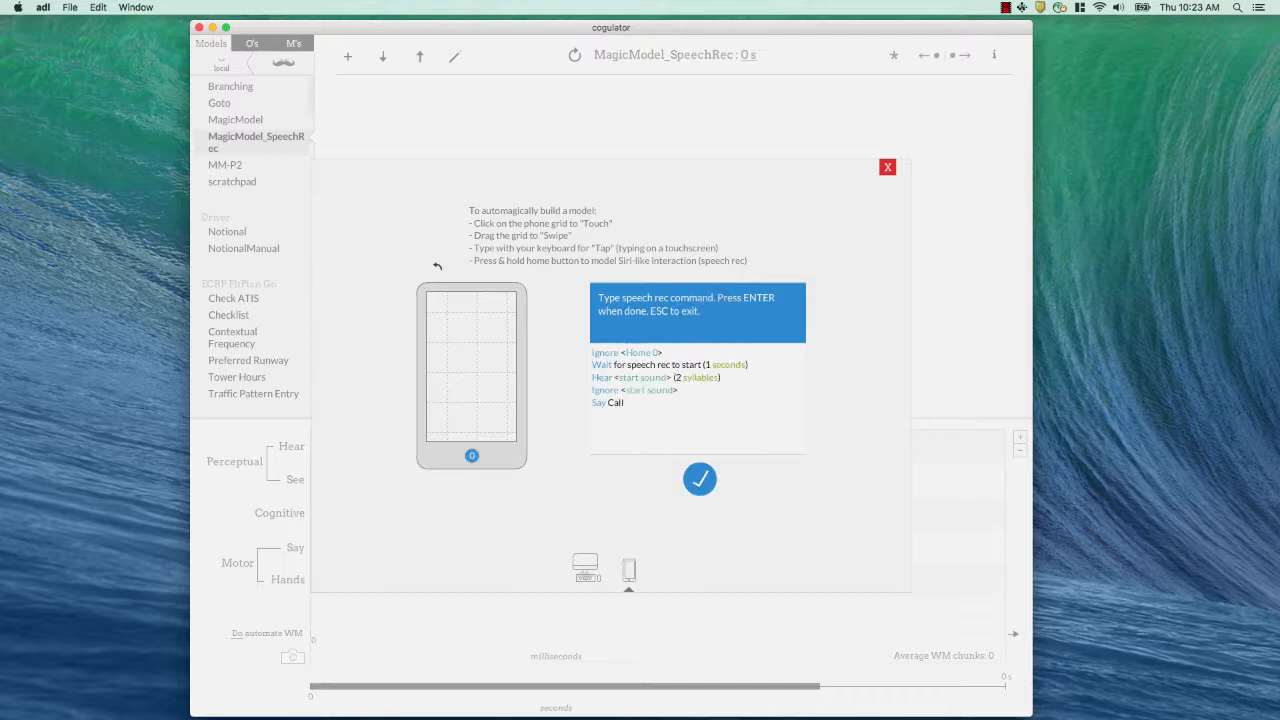
text(John)
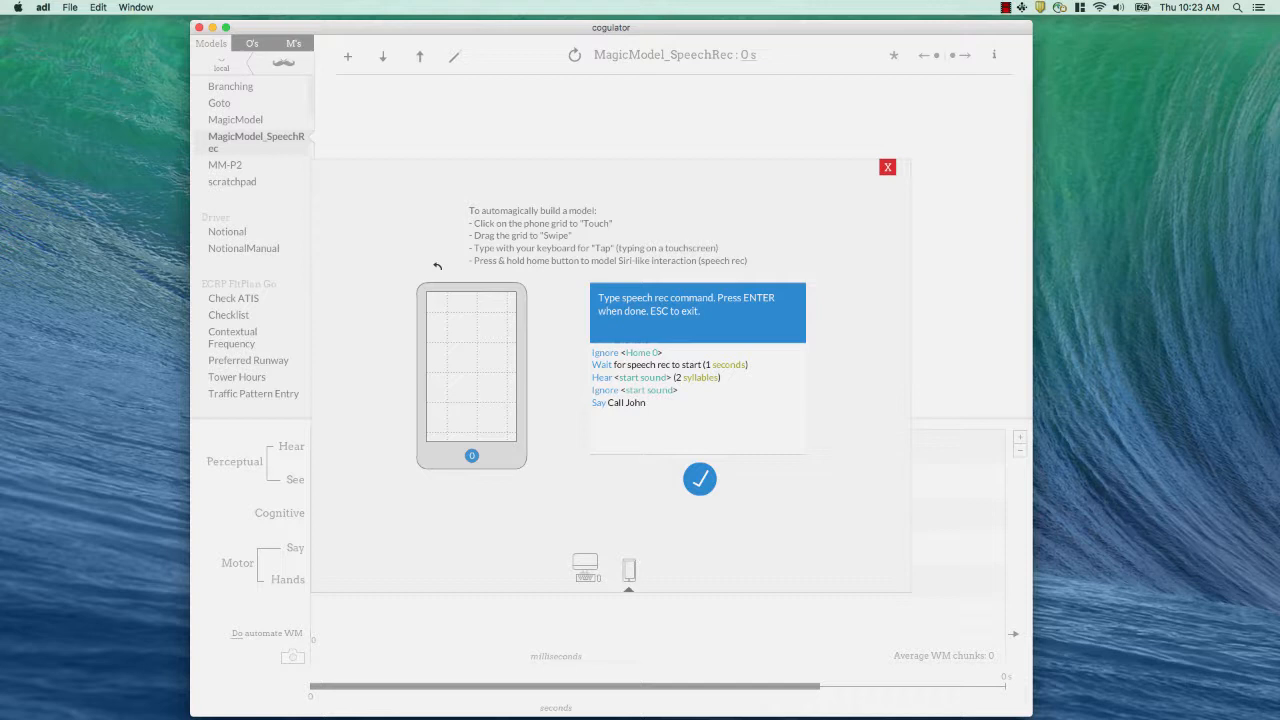
key(Enter)
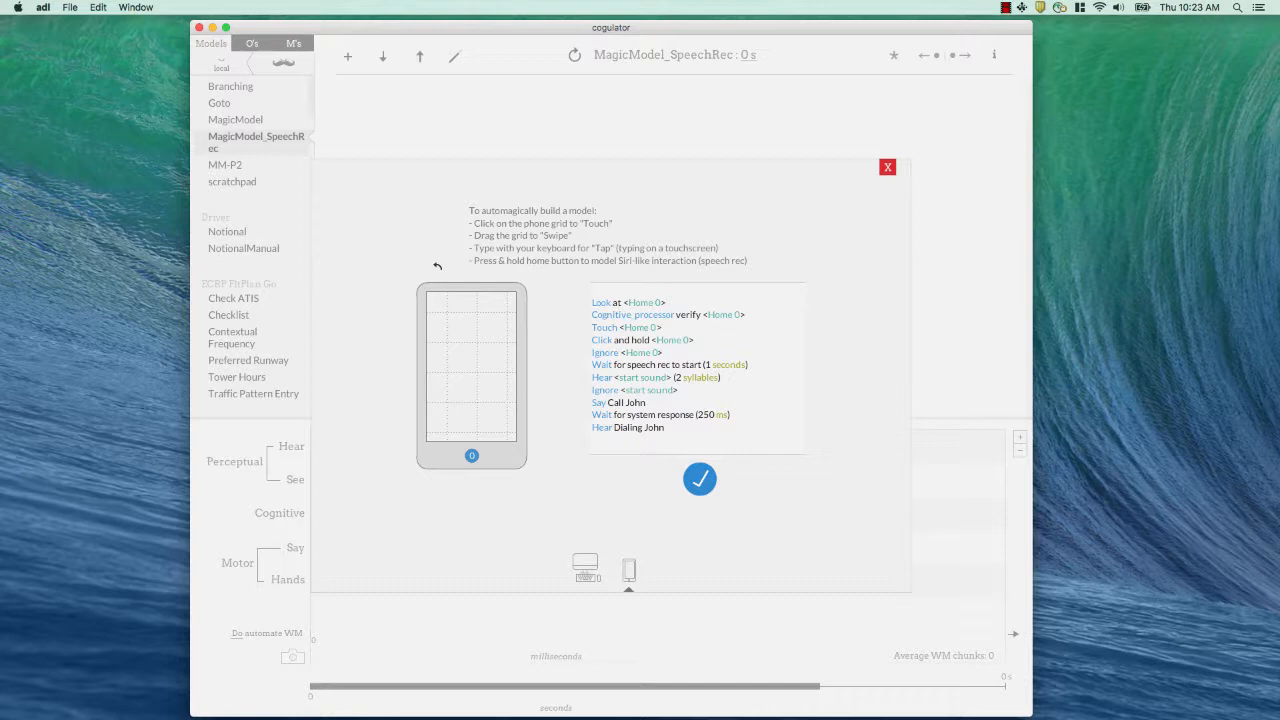
click(699, 479)
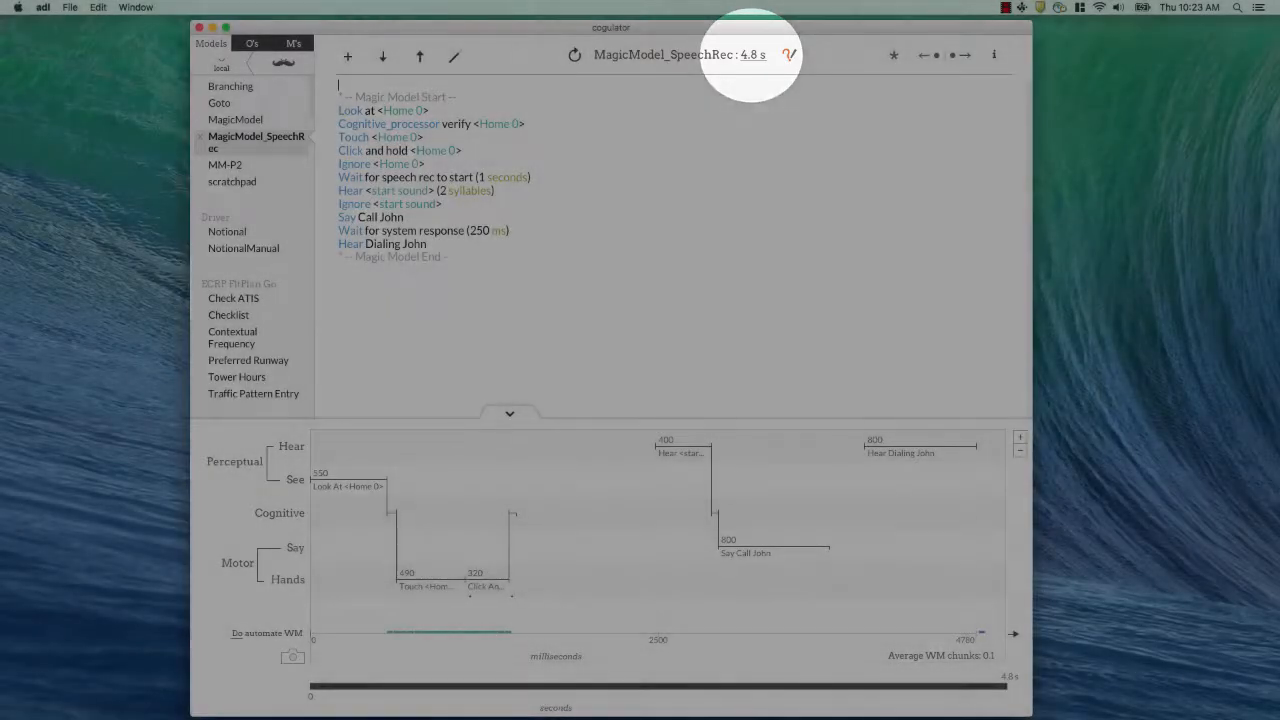
Step: Compare MagicModel's 6.8 s prediction with MagicModel_SpeechRec's 4.8 s and return to the latter
click(235, 119)
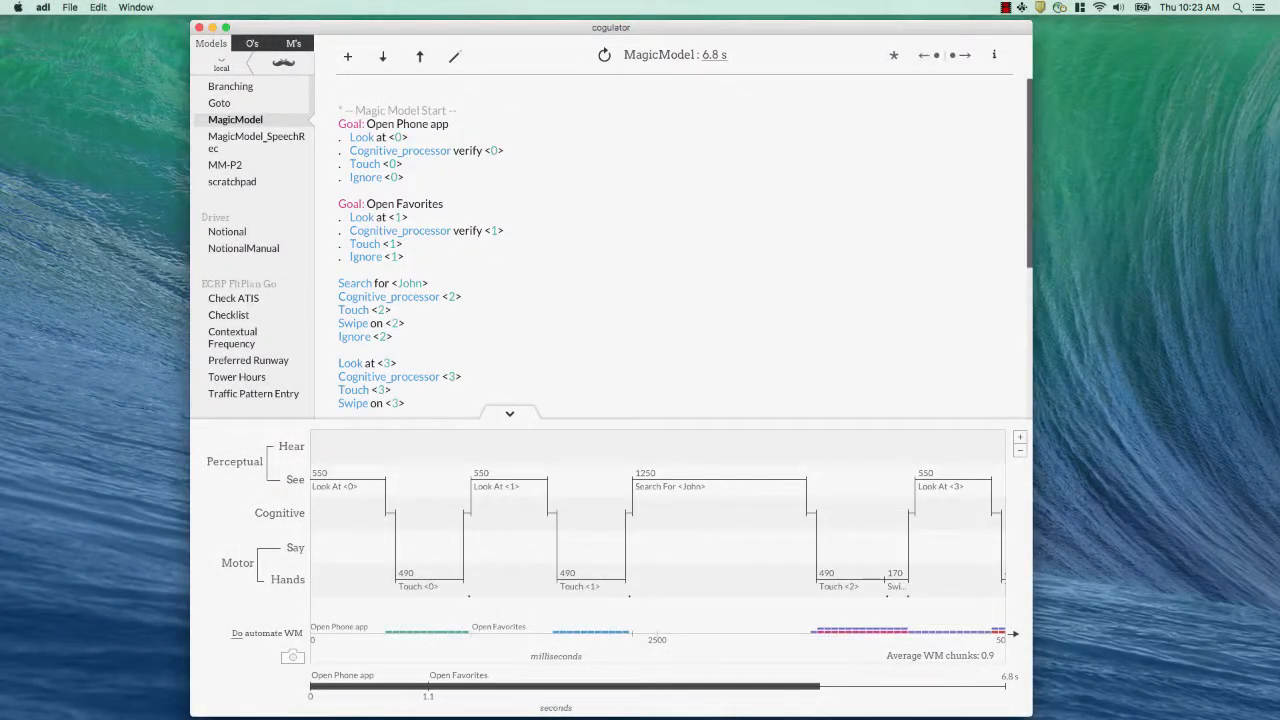
click(256, 142)
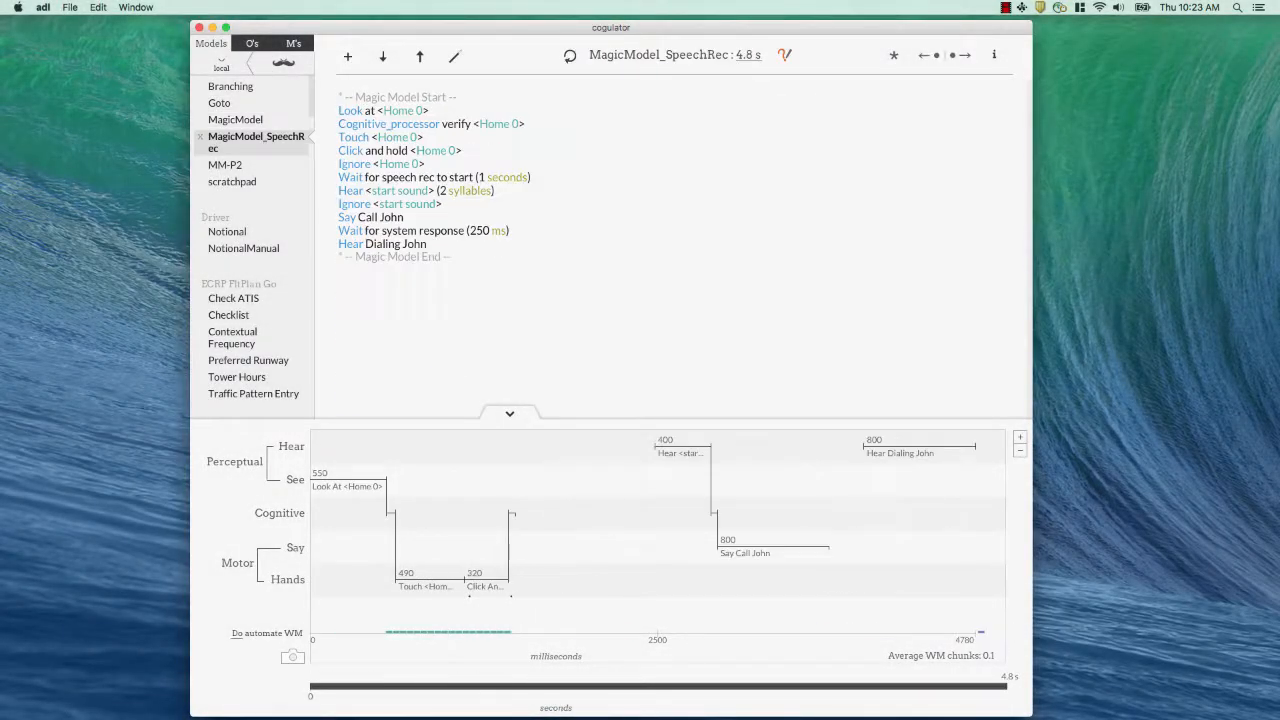